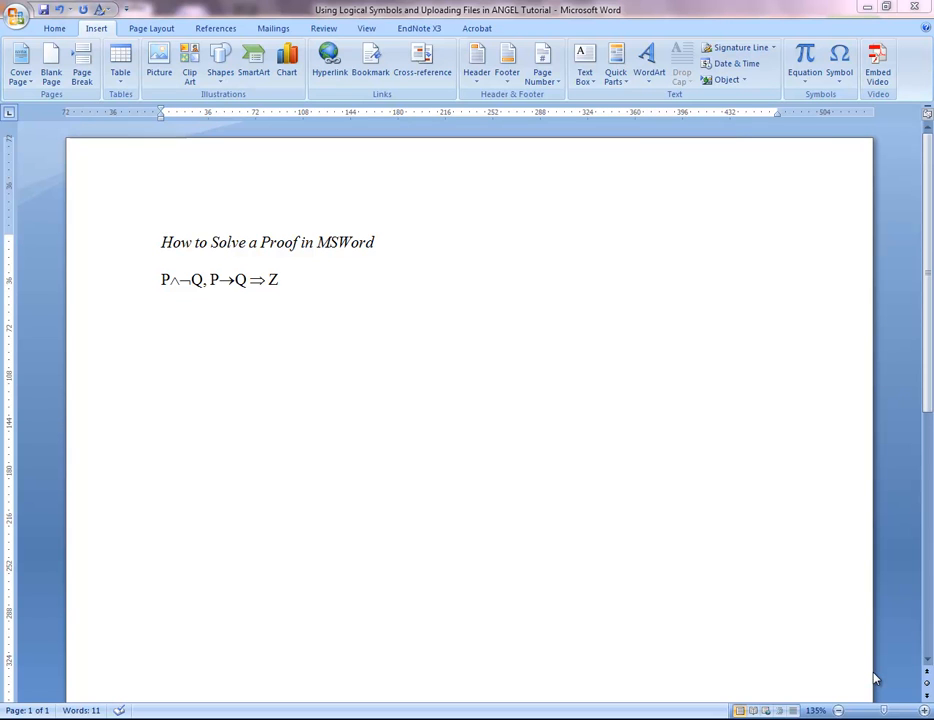
mouse_move(736, 512)
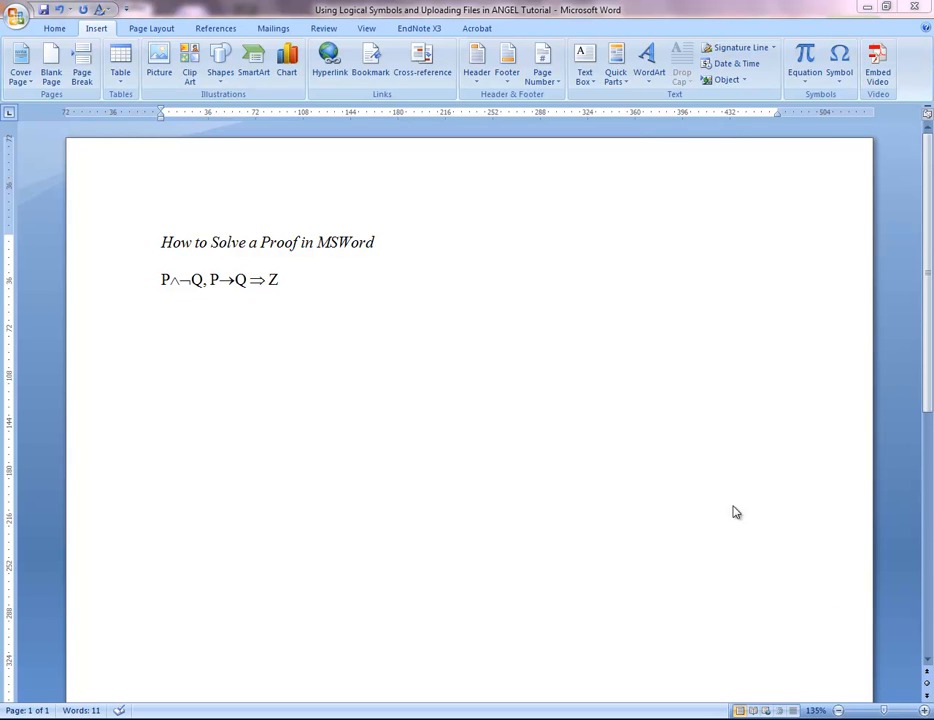
mouse_move(714, 498)
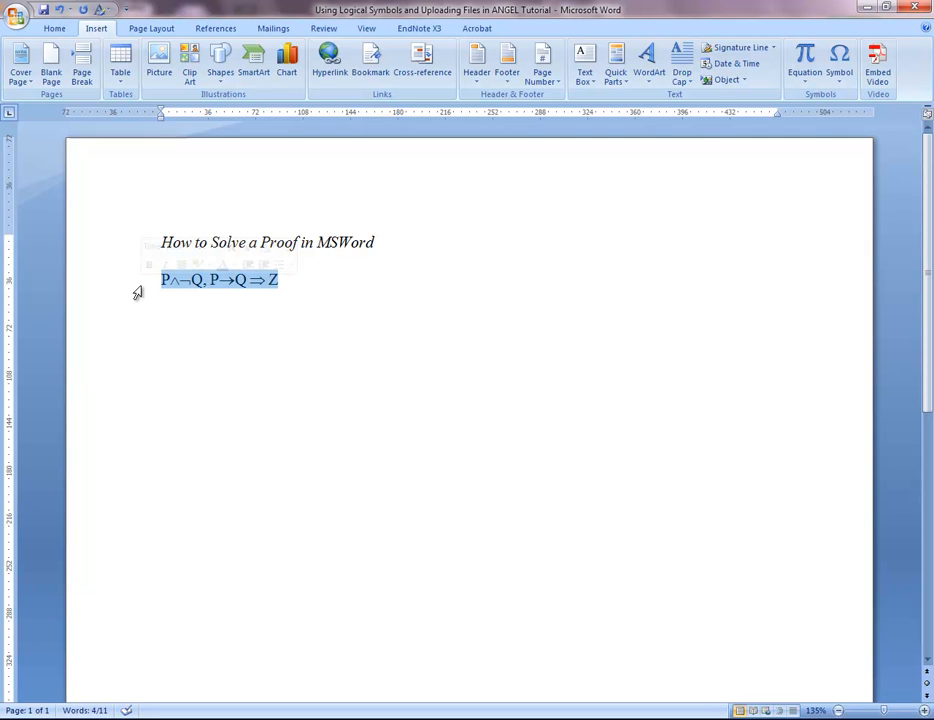
mouse_move(196, 312)
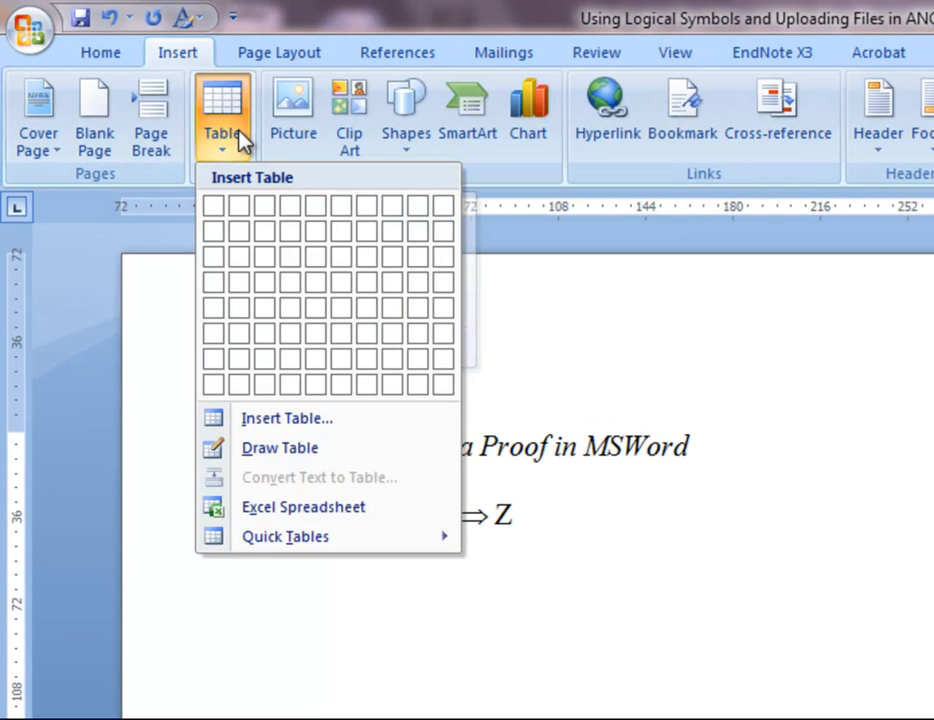
- Insert an empty 3-column, 4-row table below the logic formula line
click(264, 256)
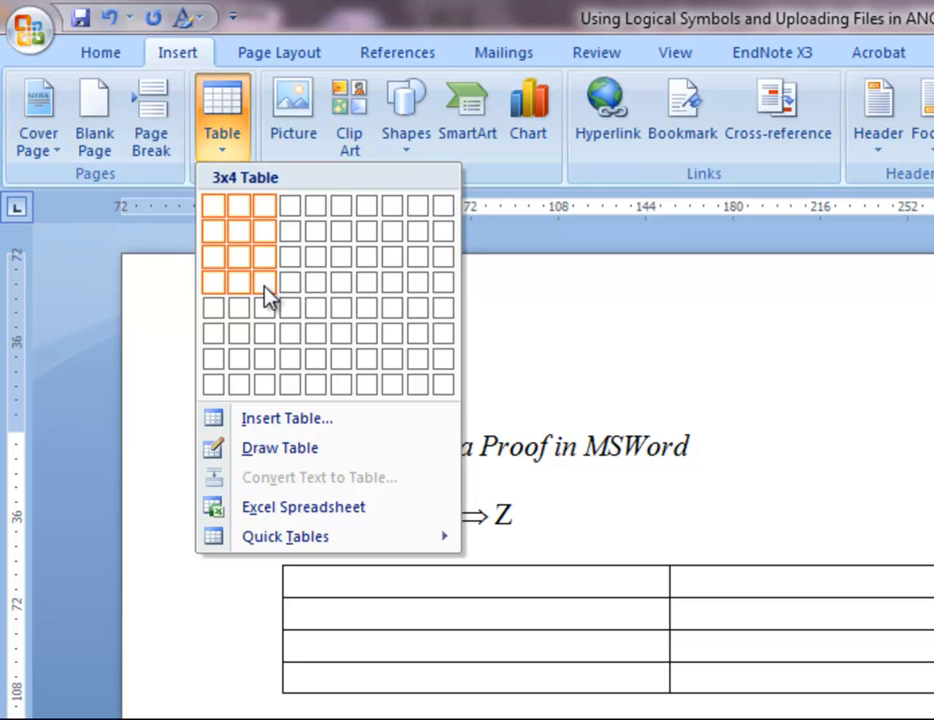
click(262, 280)
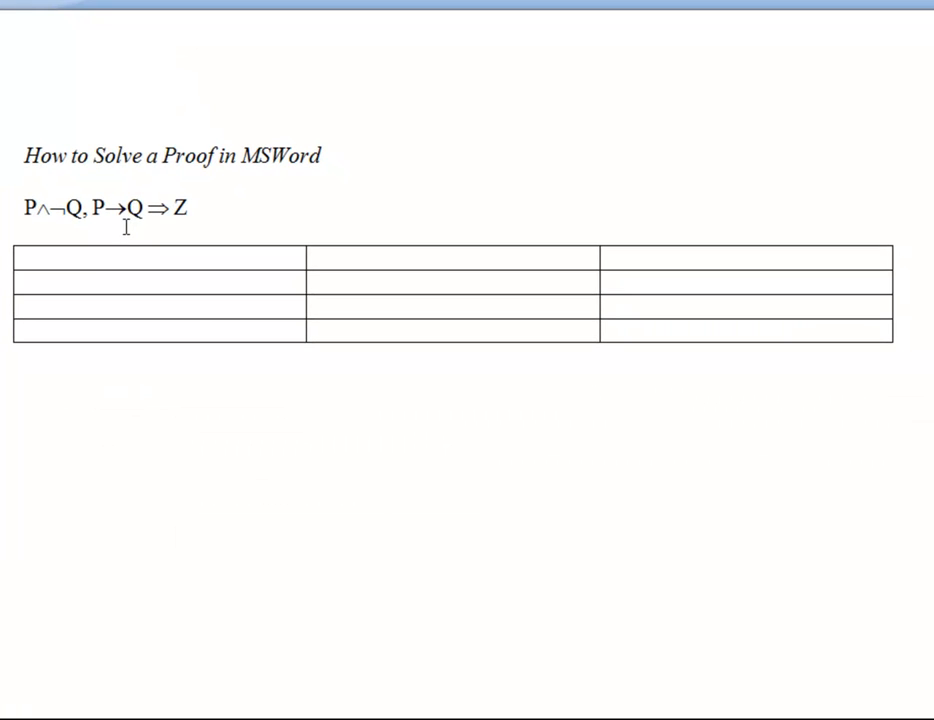
- Fill rows 1–2 with numbers 1, 2, premises P∧¬Q, P→Q and justifications P, P / Z
text(1)
text(2)
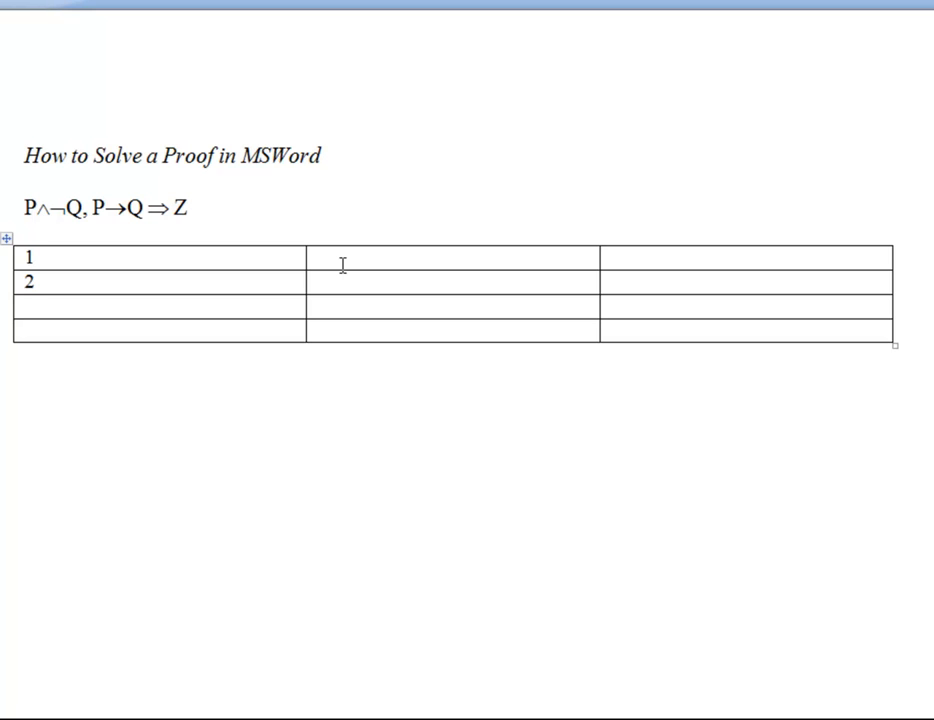
text(P∧¬)
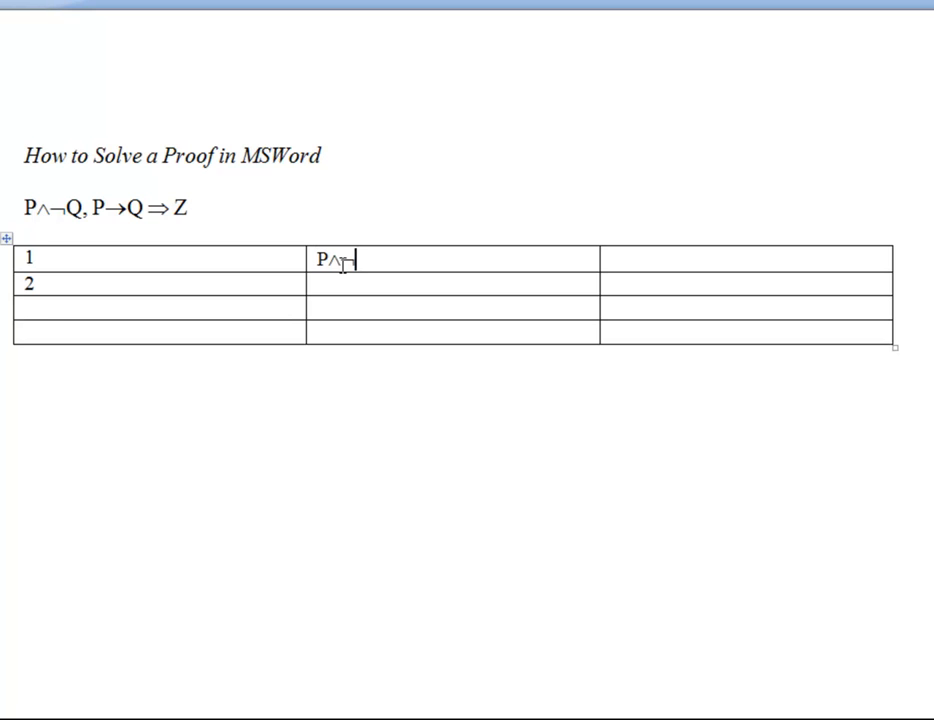
text(Q)
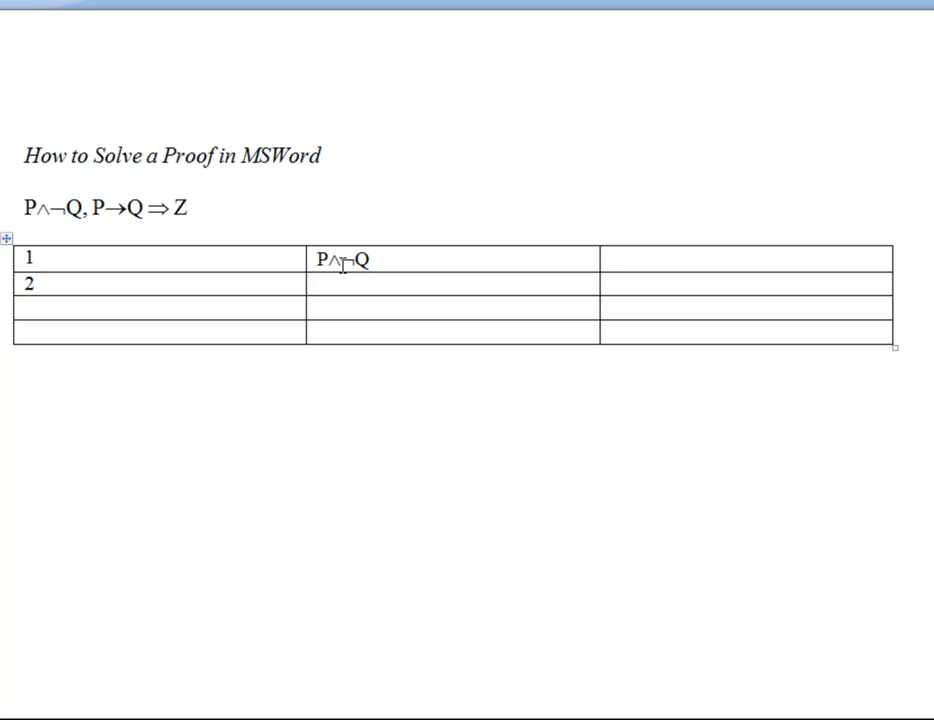
text(P→Q)
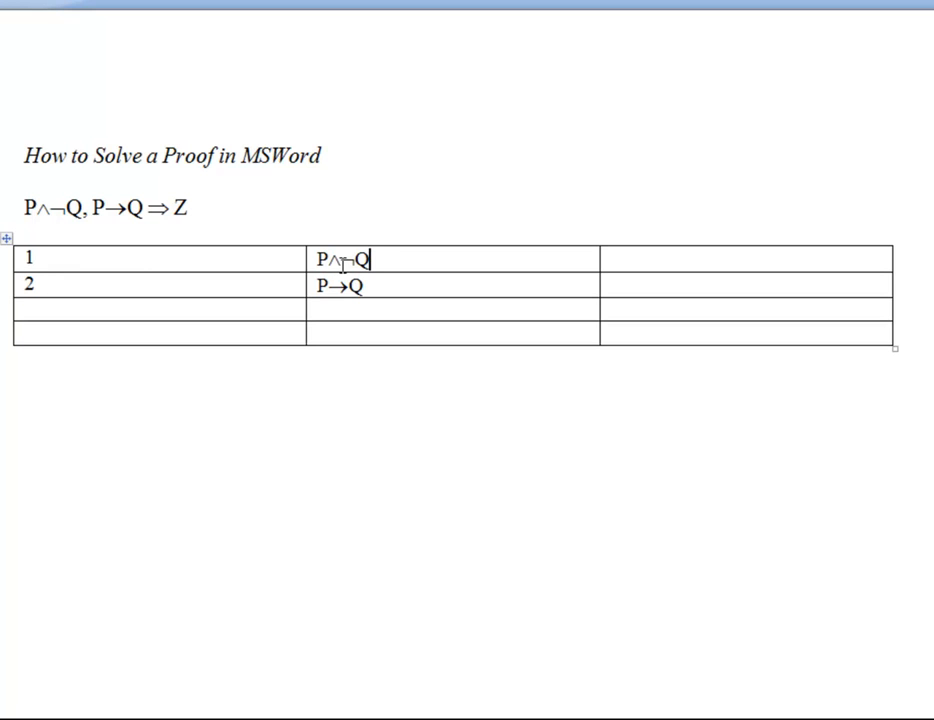
text(P)
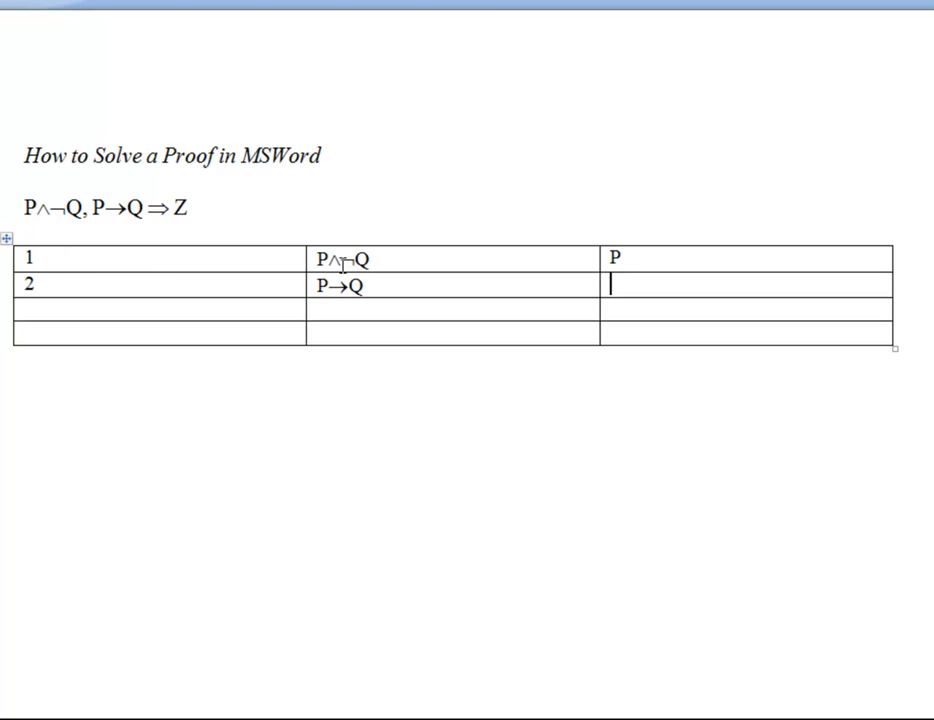
text(P /)
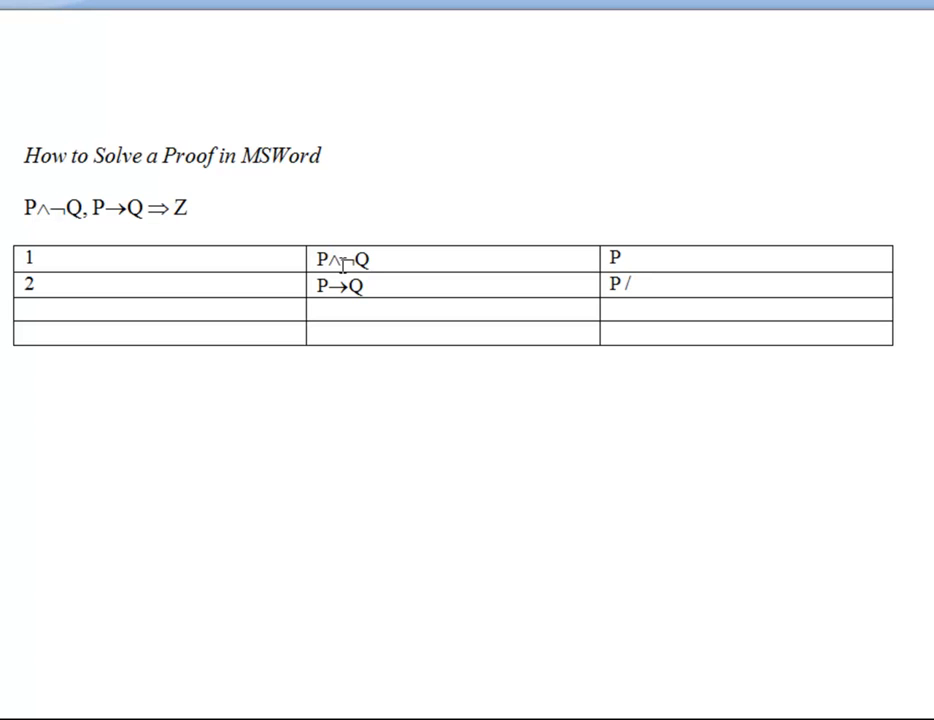
text(Z)
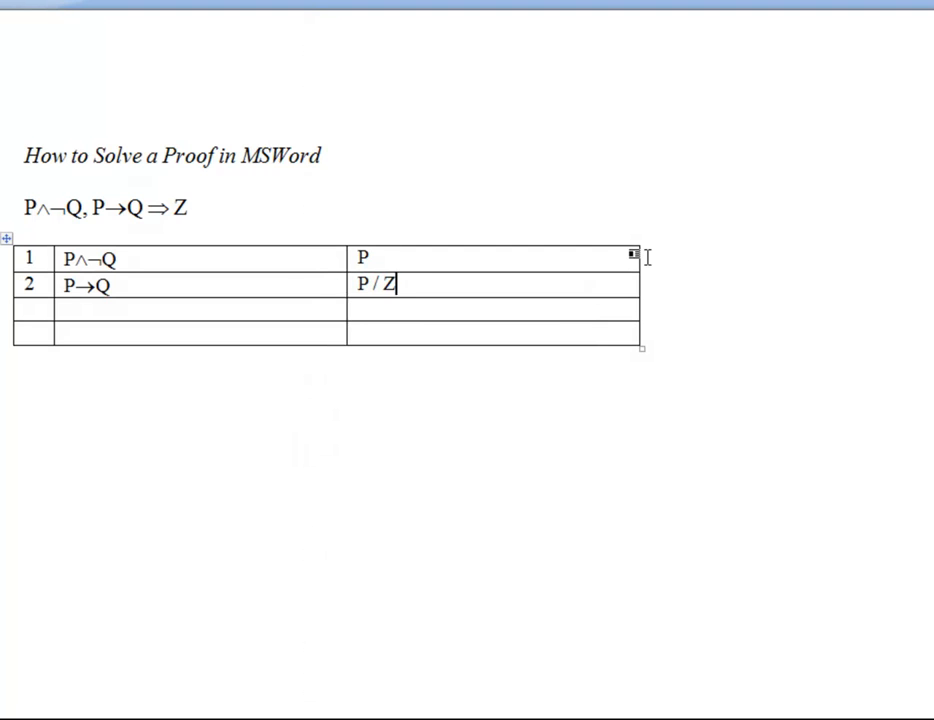
mouse_move(636, 256)
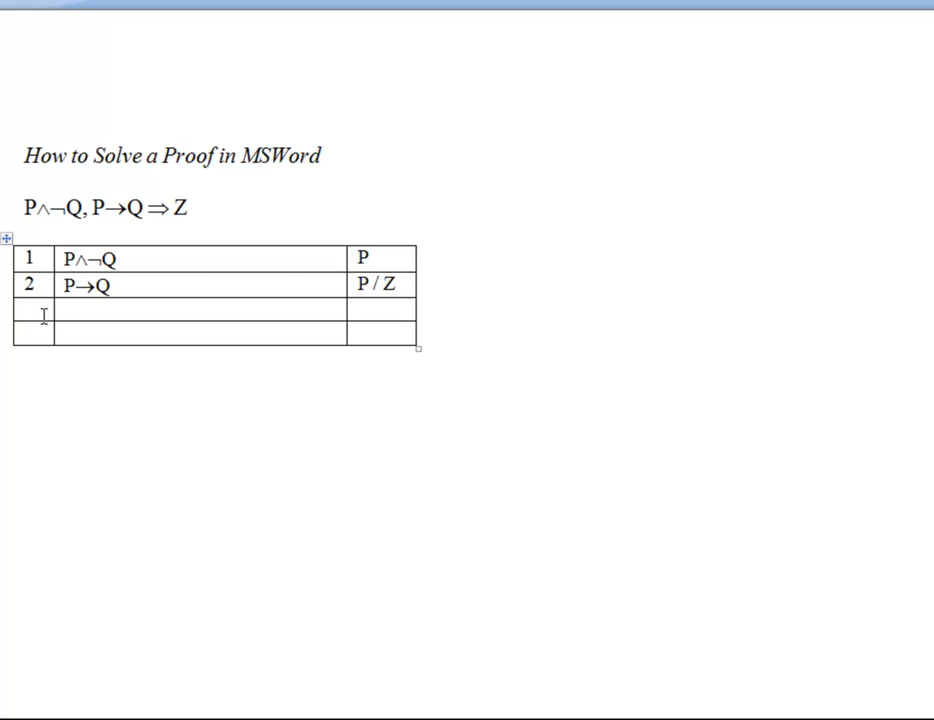
- Fill proof lines 3–4 with P and ¬Q, each justified by 1∧E
text(3)
text(4)
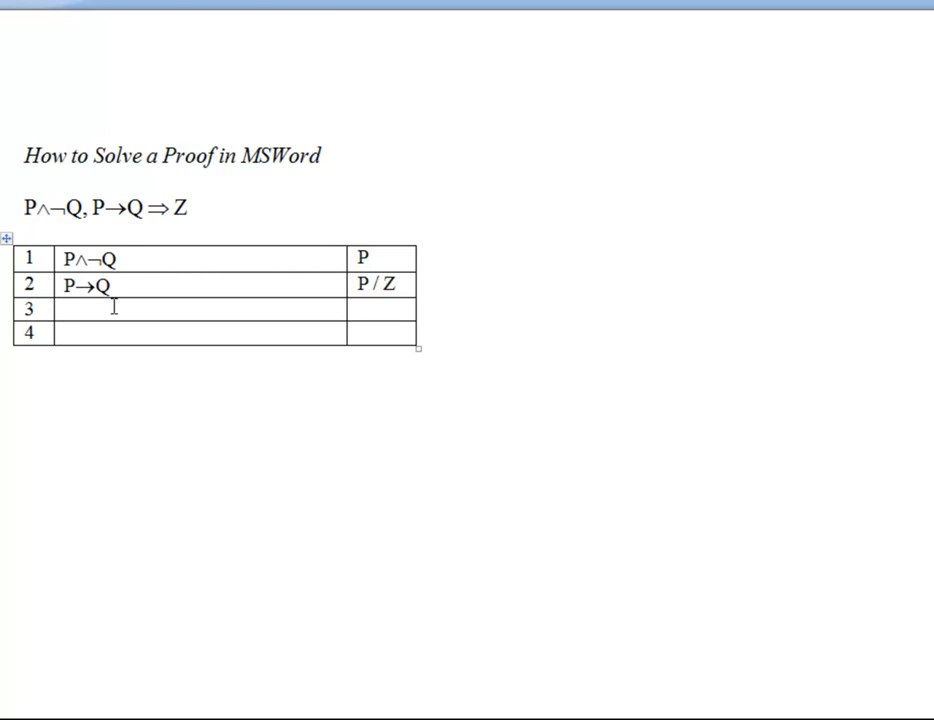
text(P)
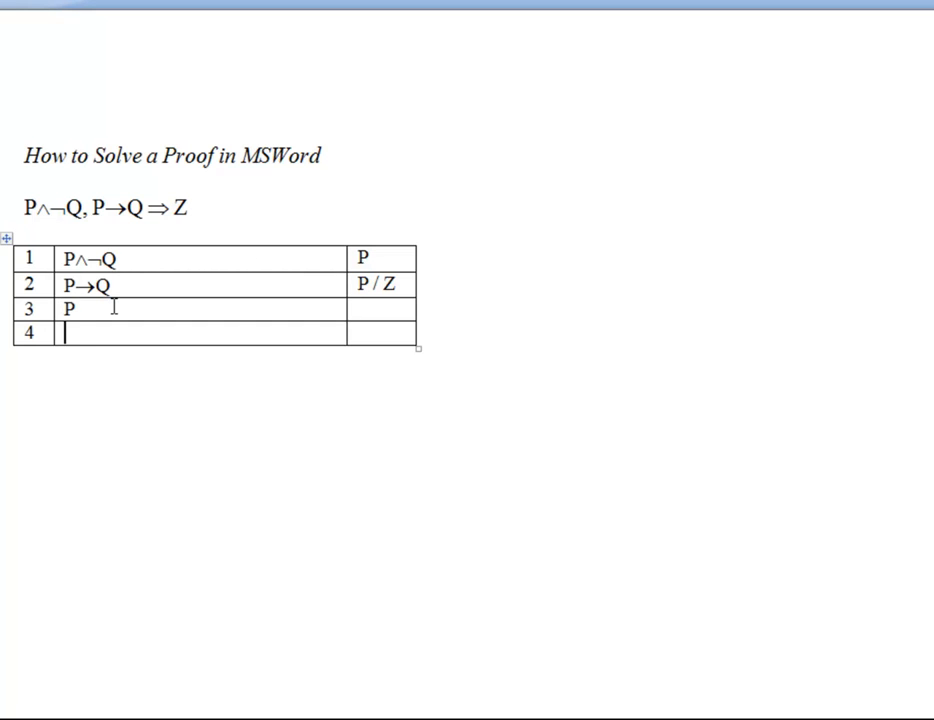
text(¬Q)
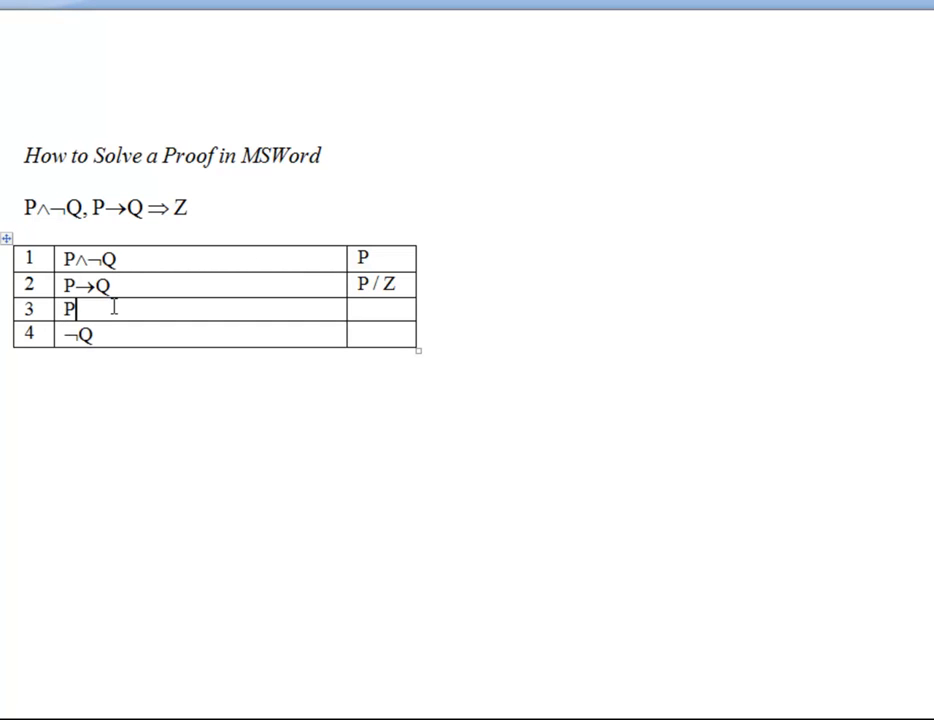
text(1)
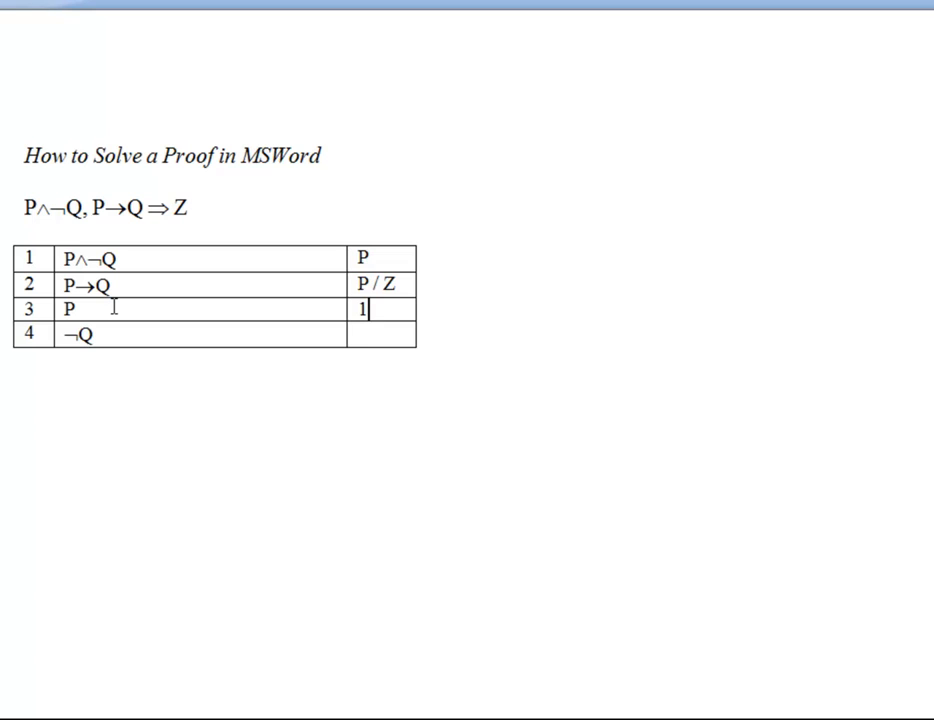
text(∧E)
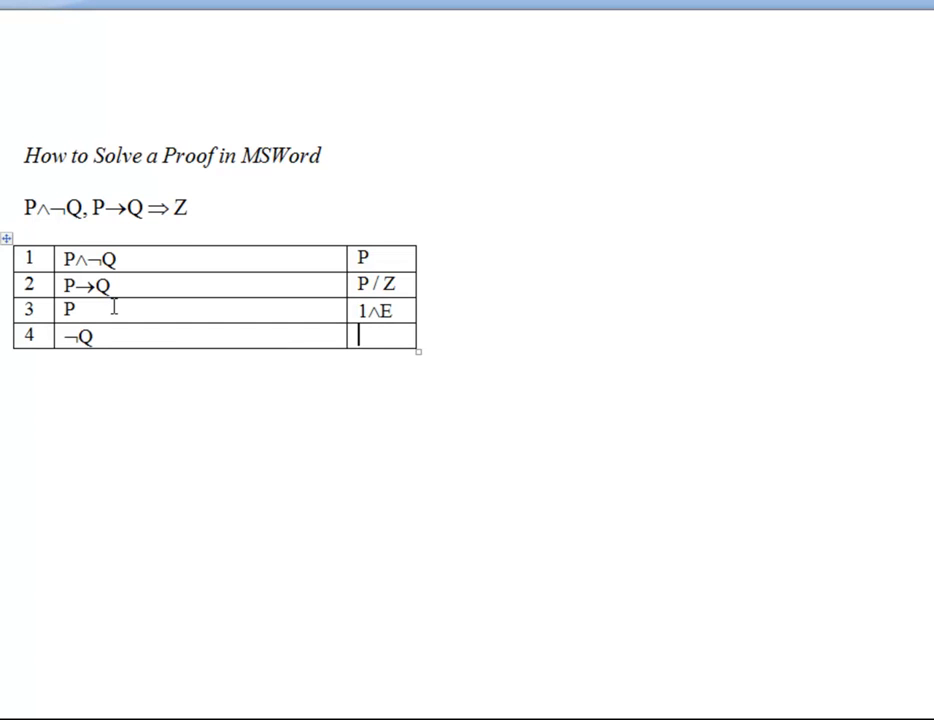
text(1∧3)
text(5)
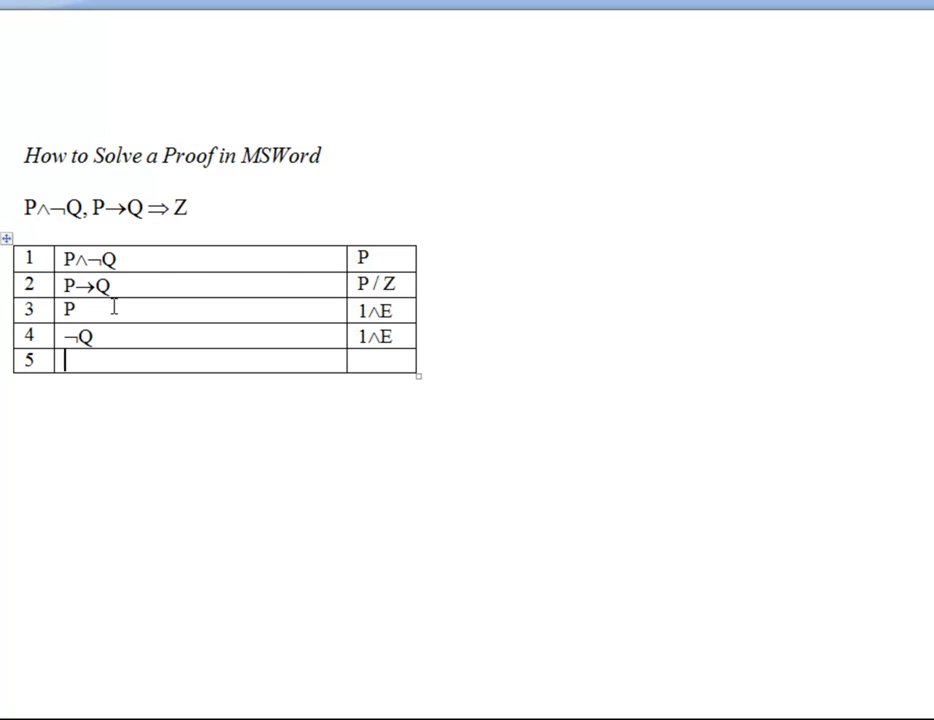
- Fill line 5 with Q justified by 2,3→E and begin line 6 with blank rows below
text(Q)
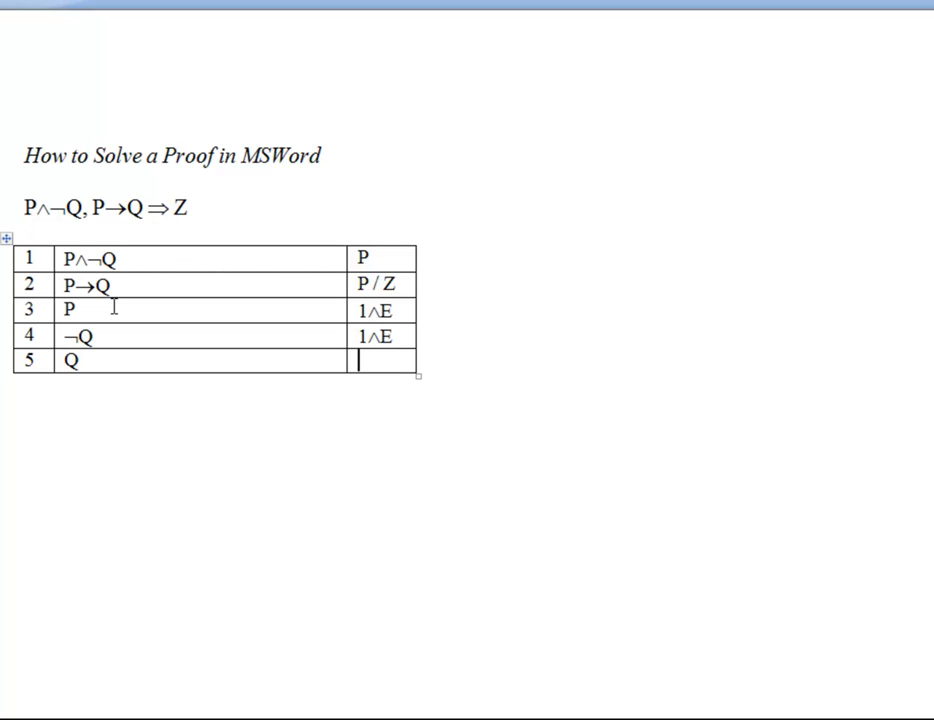
text(2)
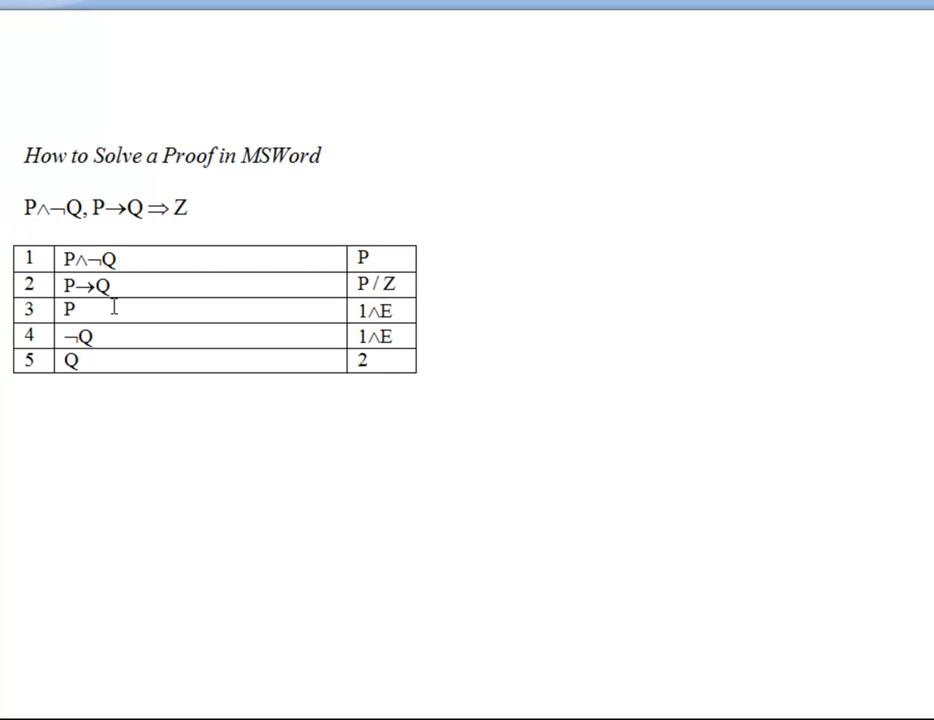
text(,3→E)
text(6)
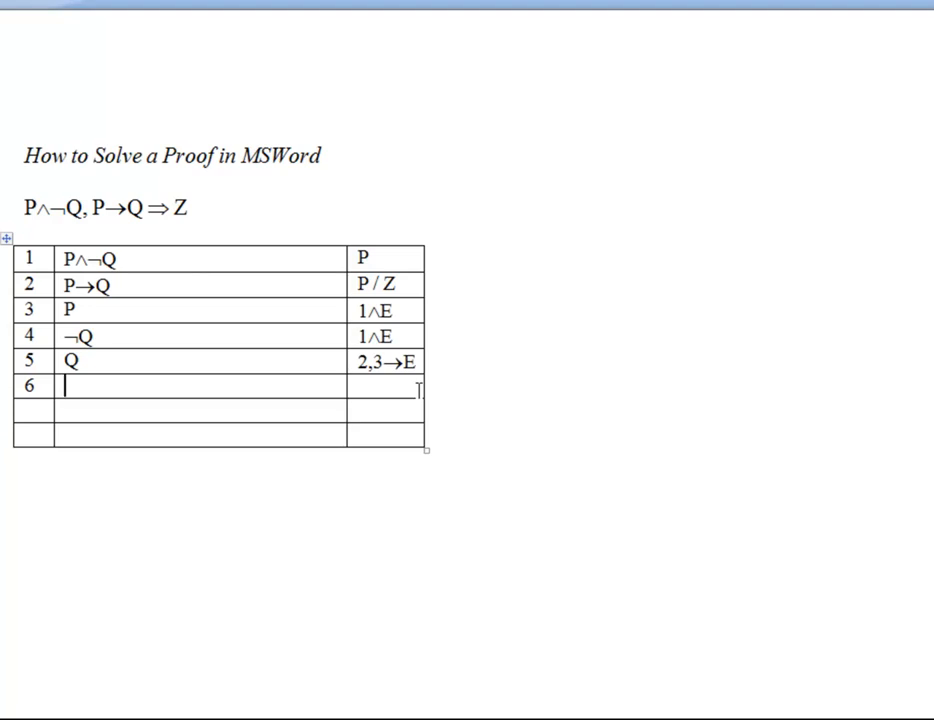
- Split line 6's formula cell into two columns for the indented sub-proof
right_click(118, 206)
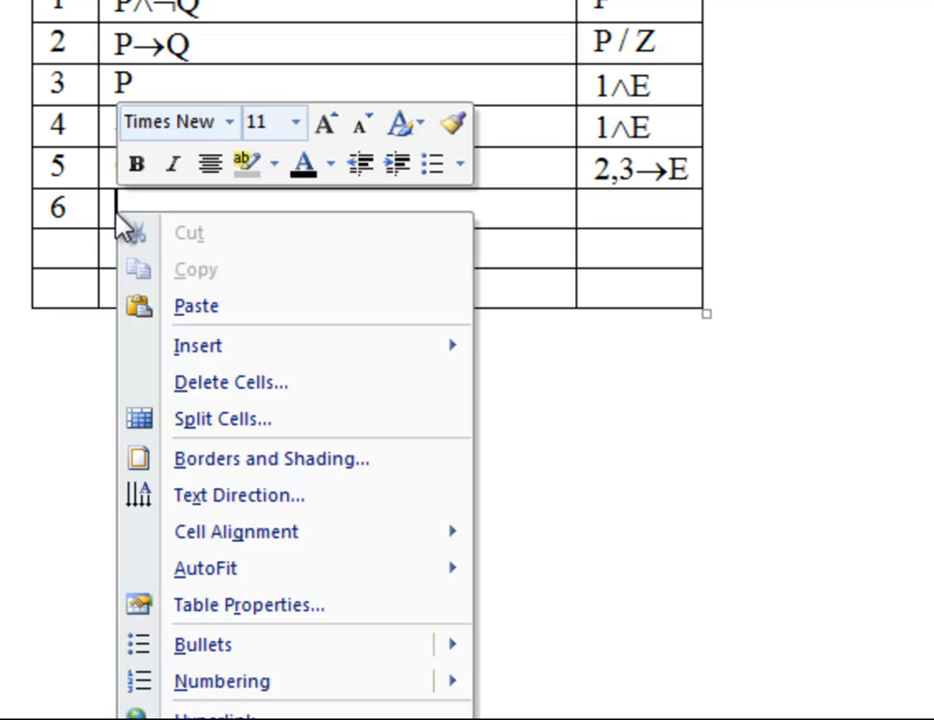
click(222, 420)
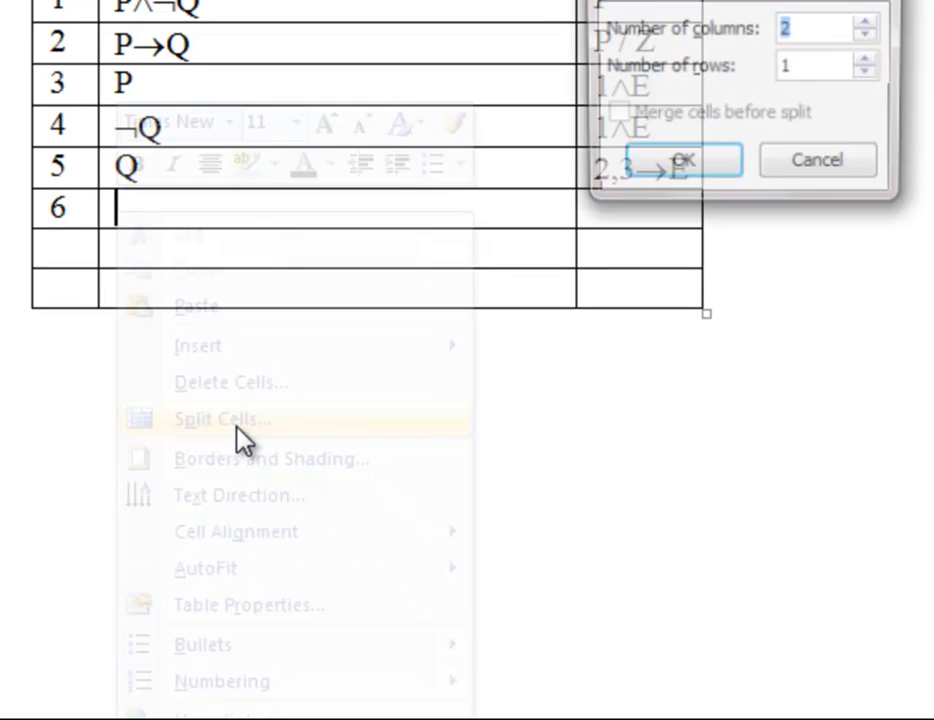
click(220, 418)
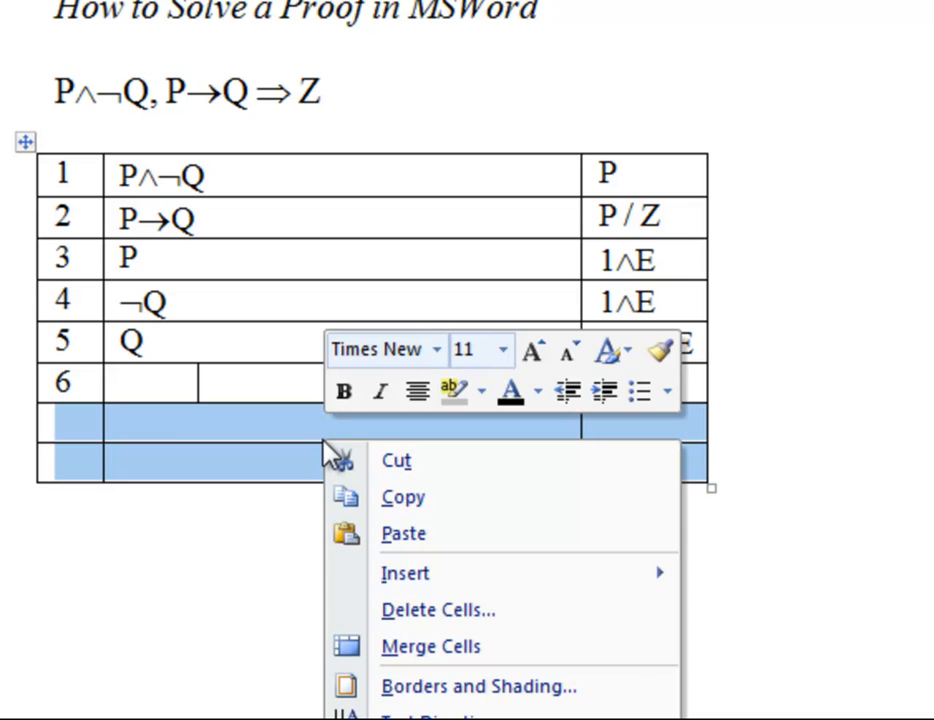
mouse_move(438, 608)
text(5R)
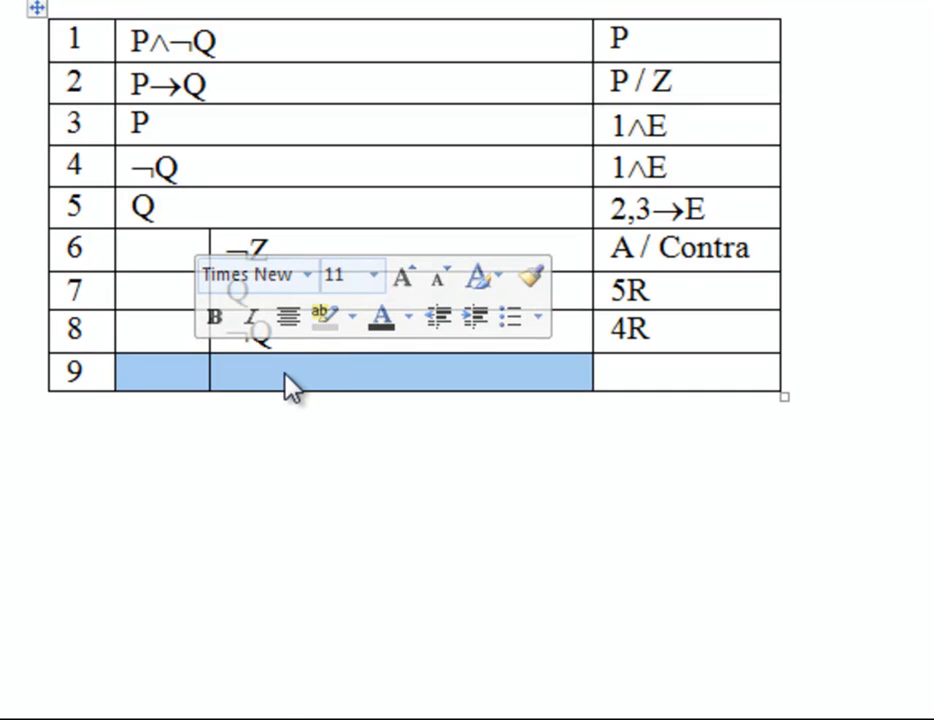
- Merge line 9's split formula cells back into a single cell
right_click(290, 384)
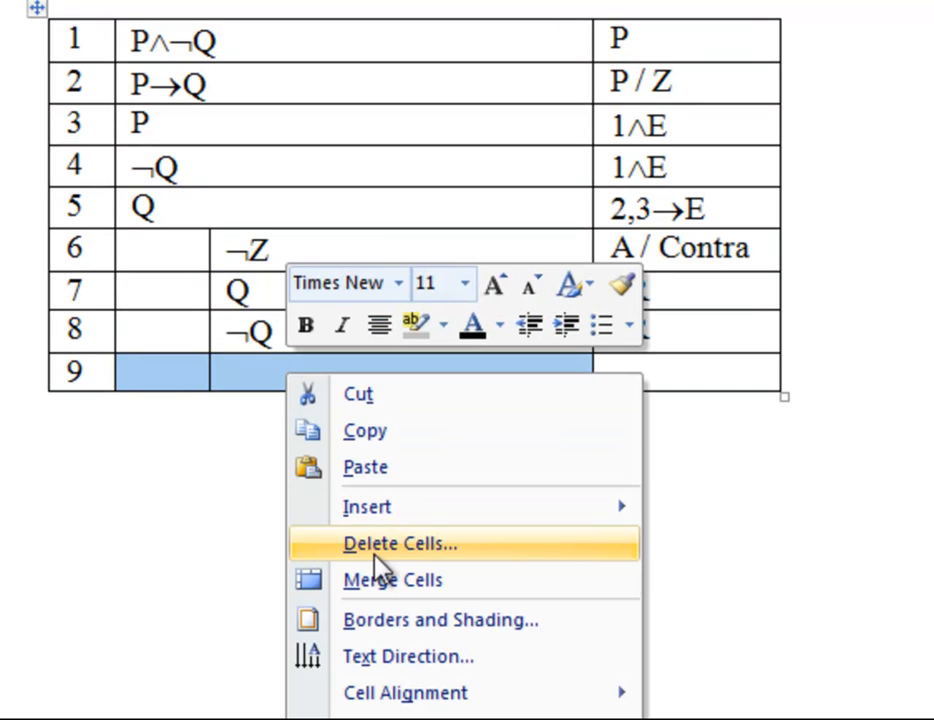
mouse_move(380, 580)
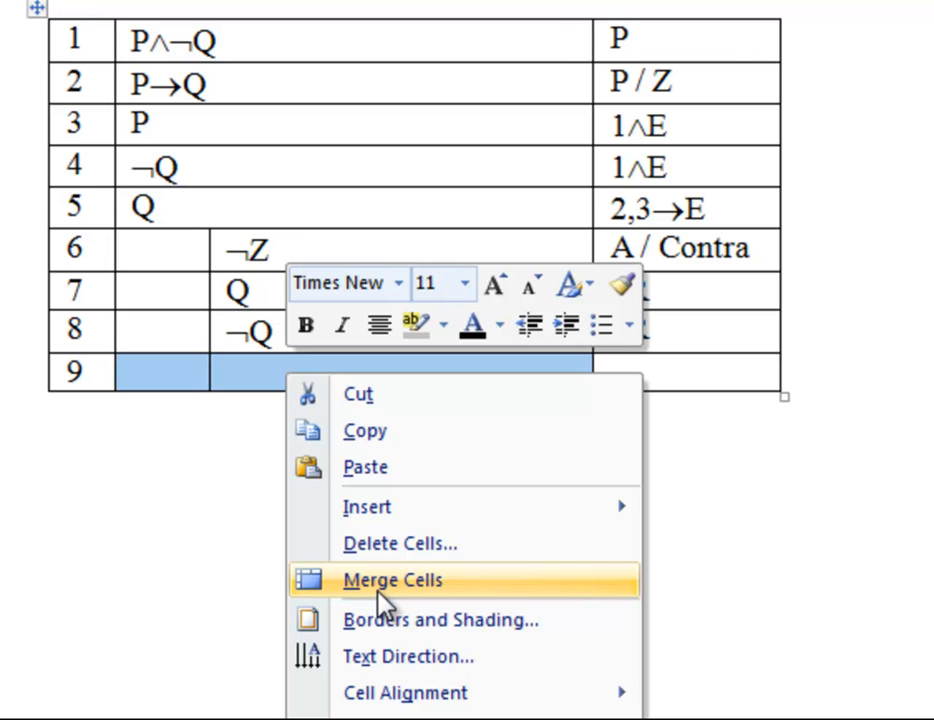
click(392, 580)
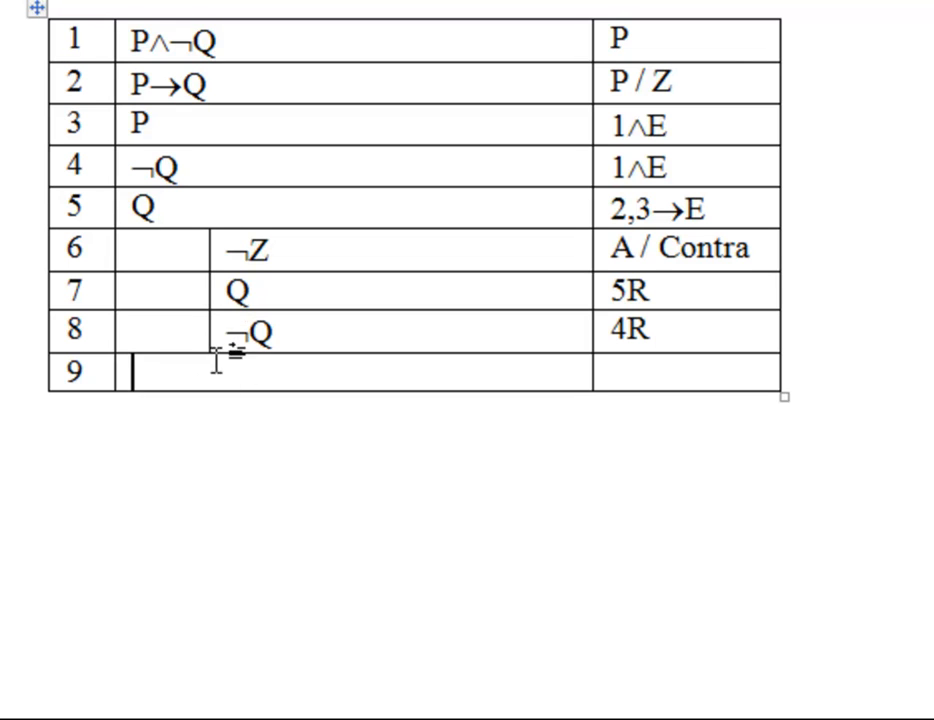
- Enter the conclusion Z on line 9 with justification 6-8¬E
text(Z)
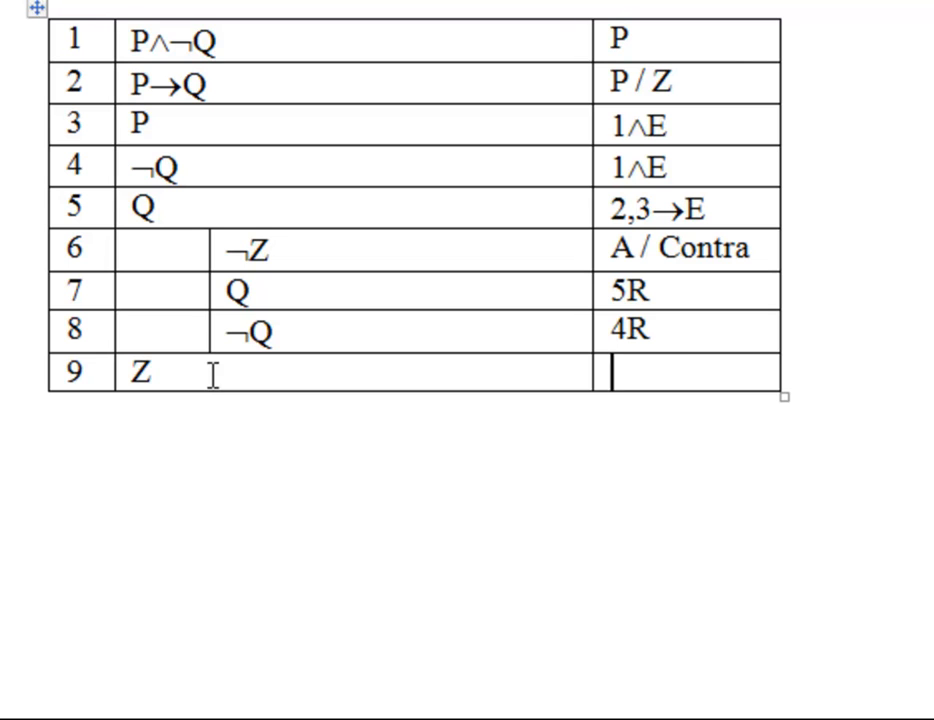
text(6-8¬E)
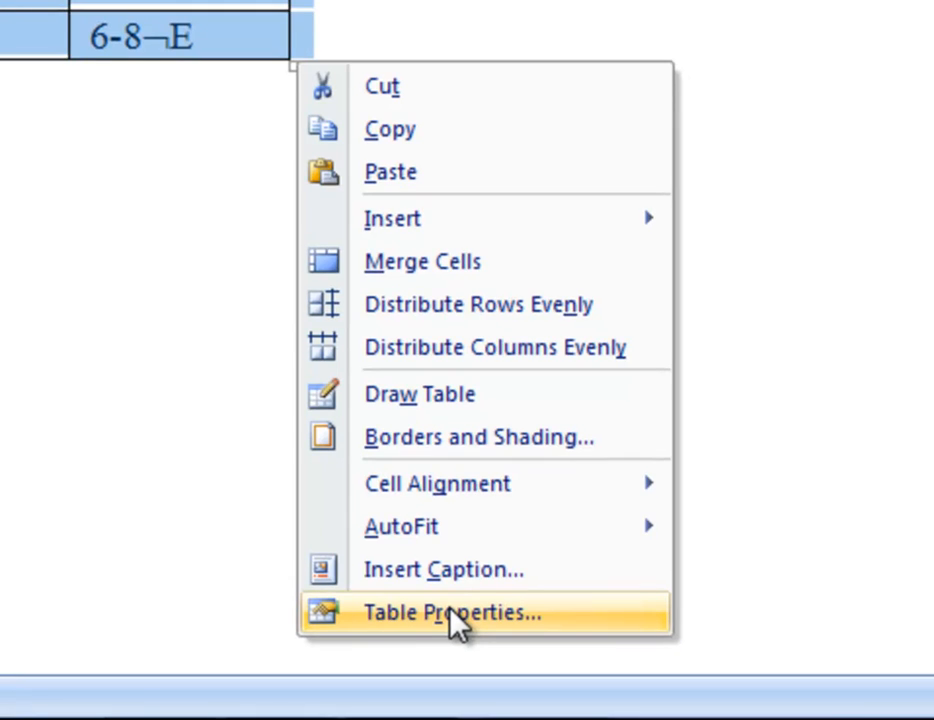
- Set the whole proof table to no borders via Borders and Shading
click(448, 612)
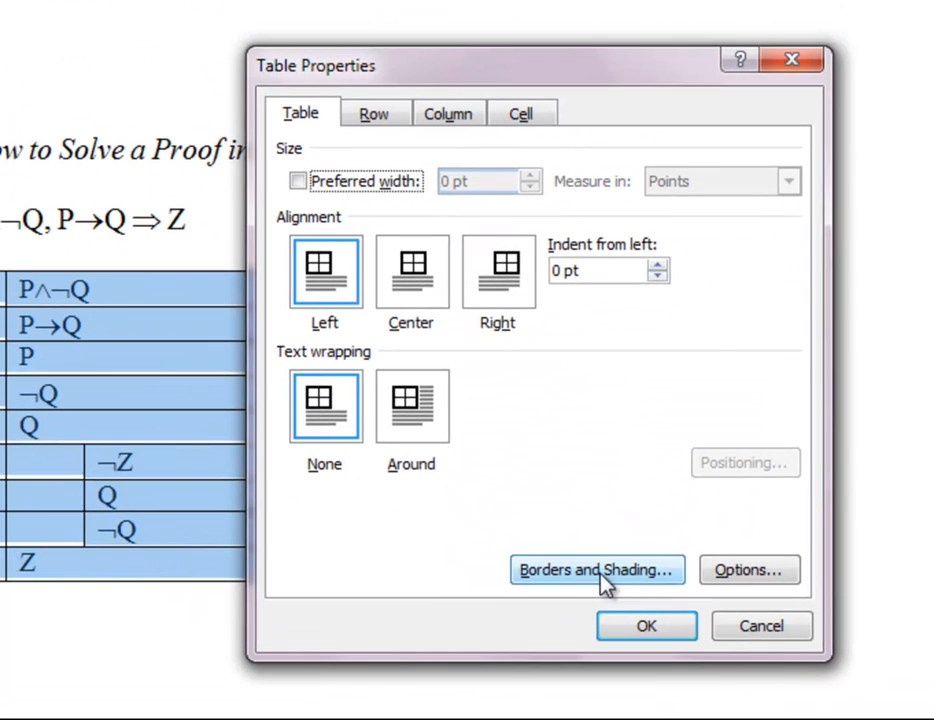
click(596, 568)
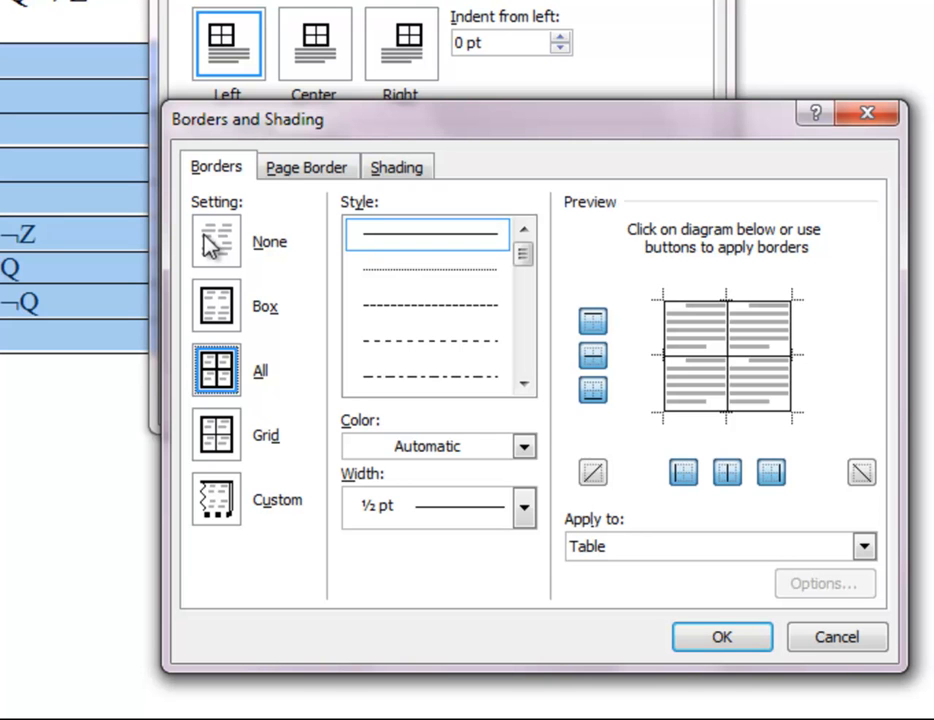
click(216, 240)
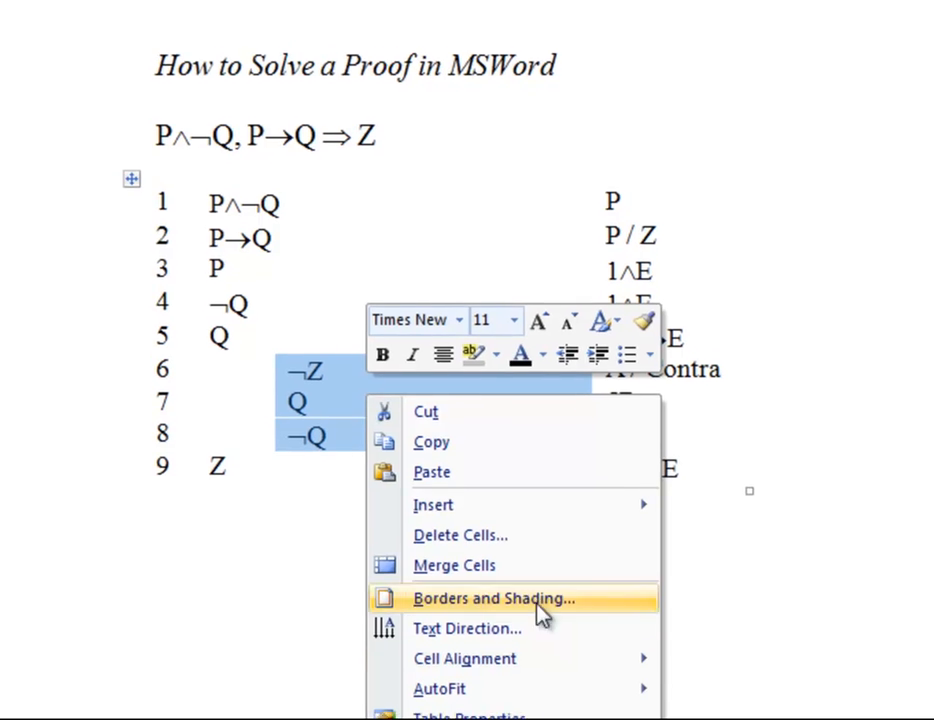
- Add a single left border to the sub-proof cells of lines 6–8 as the spine
click(492, 598)
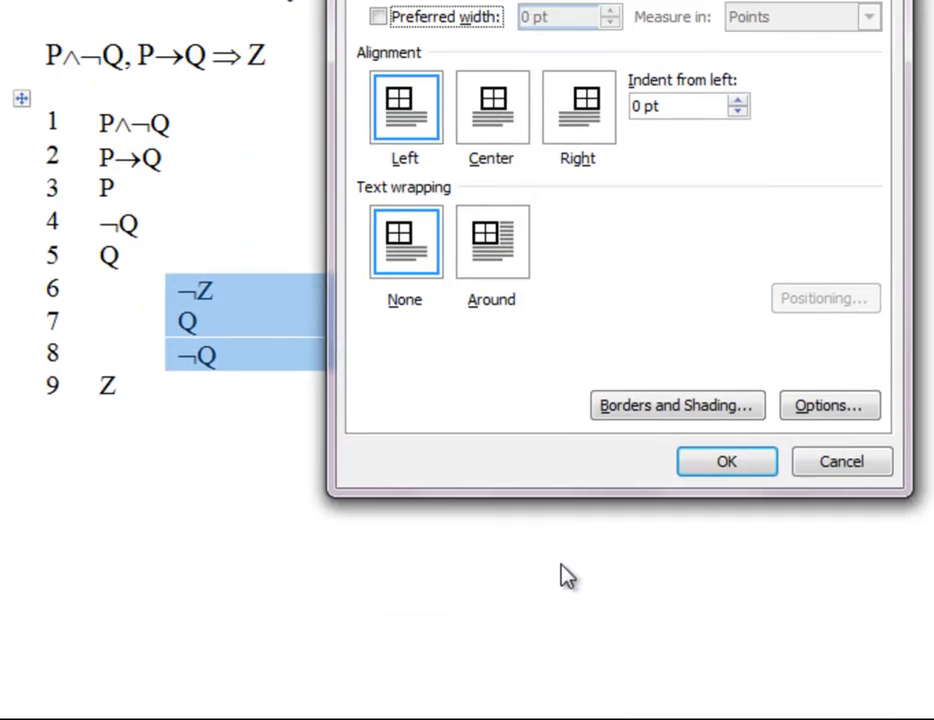
click(676, 404)
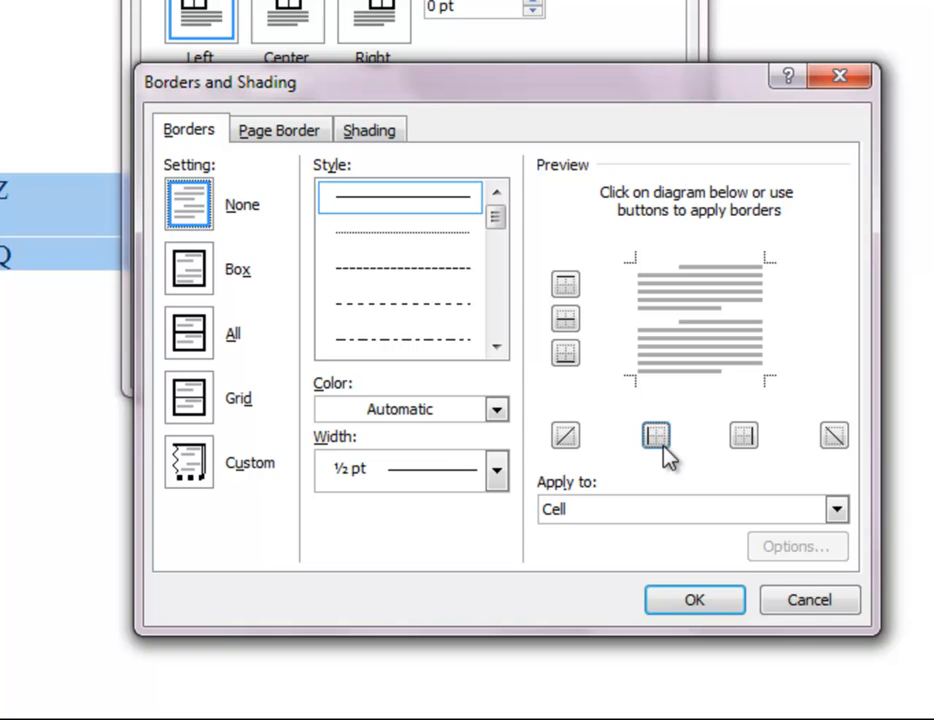
mouse_move(656, 450)
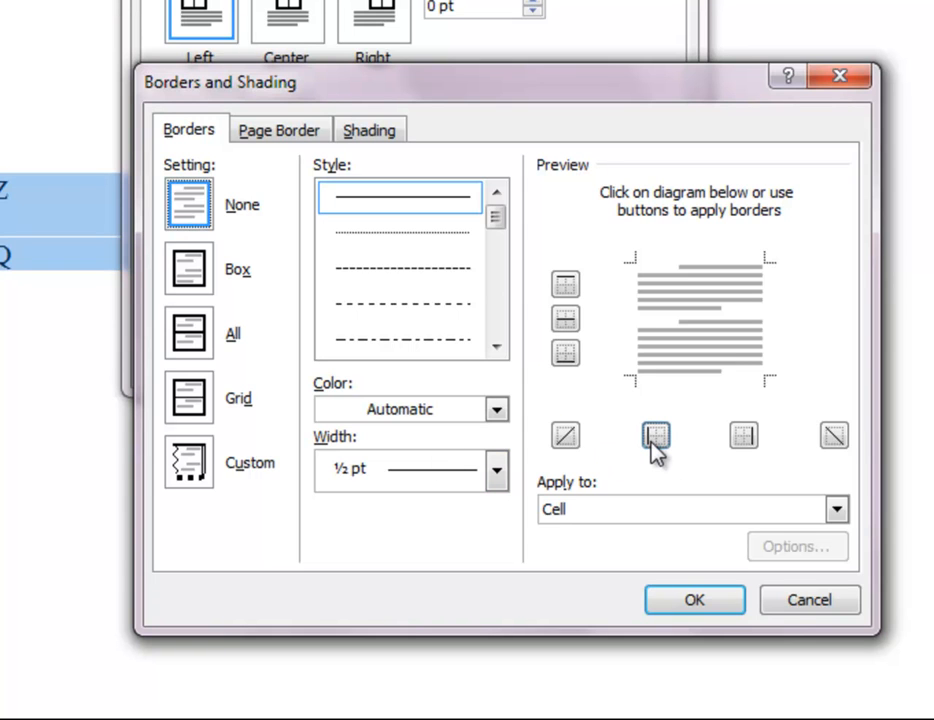
click(656, 436)
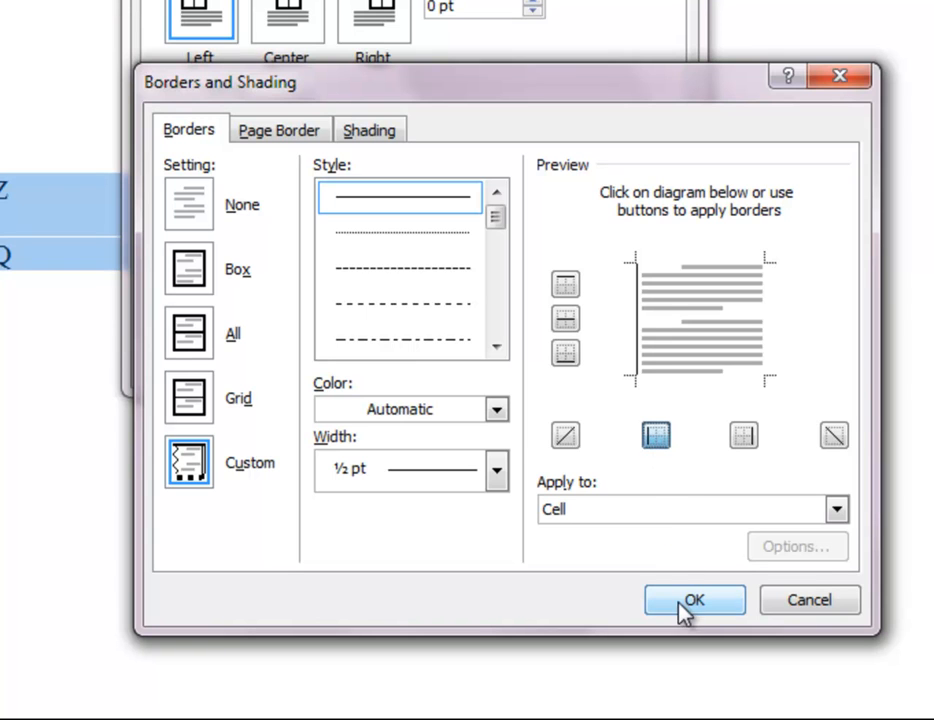